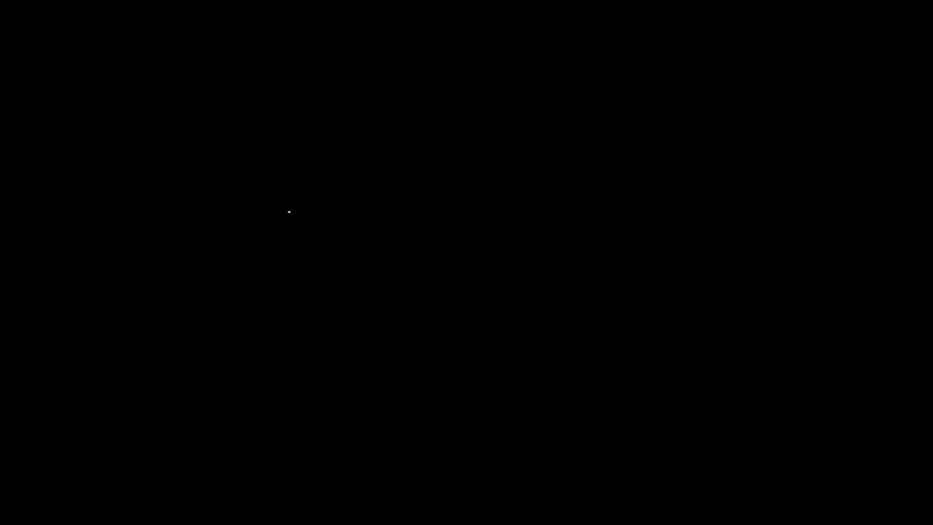
mouse_move(264, 200)
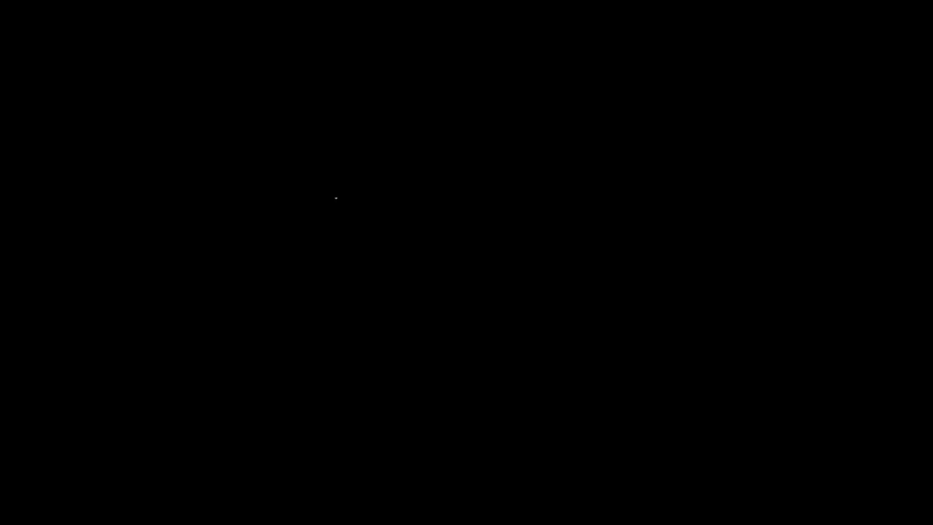
mouse_move(285, 173)
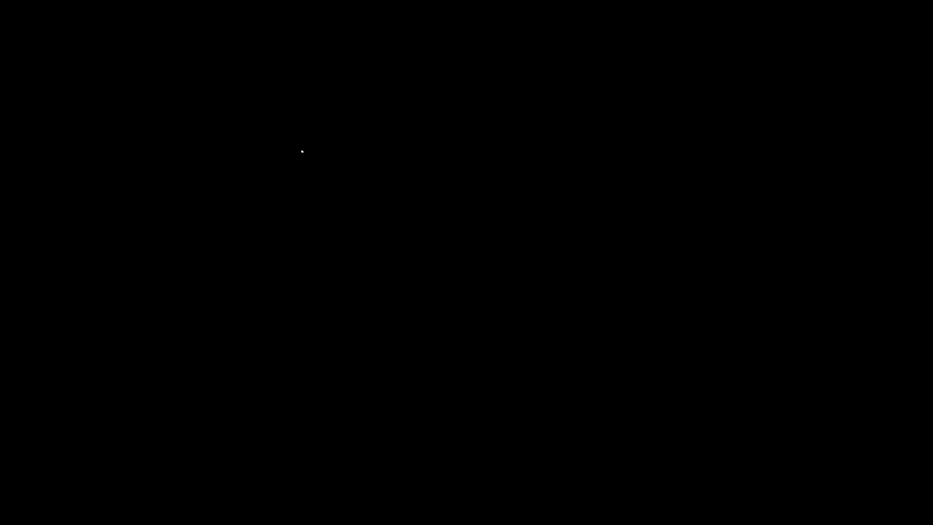
mouse_move(289, 182)
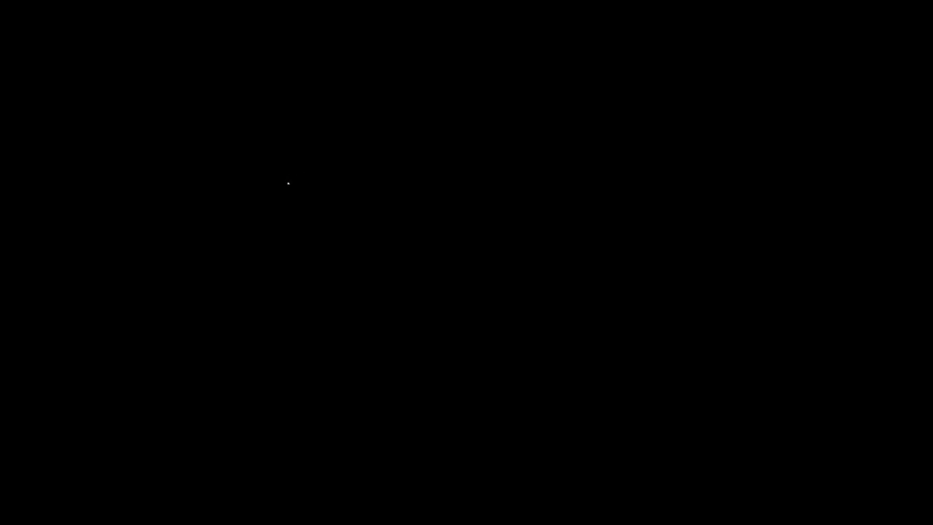